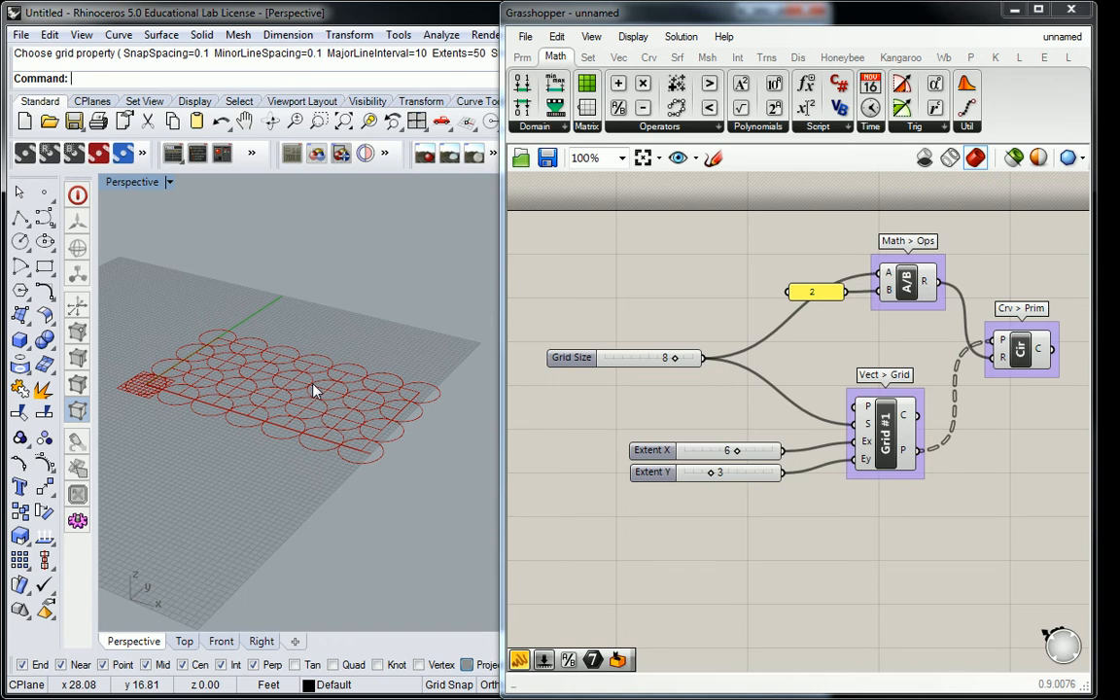
{"action": "mouse_move", "coordinate": [279, 379]}
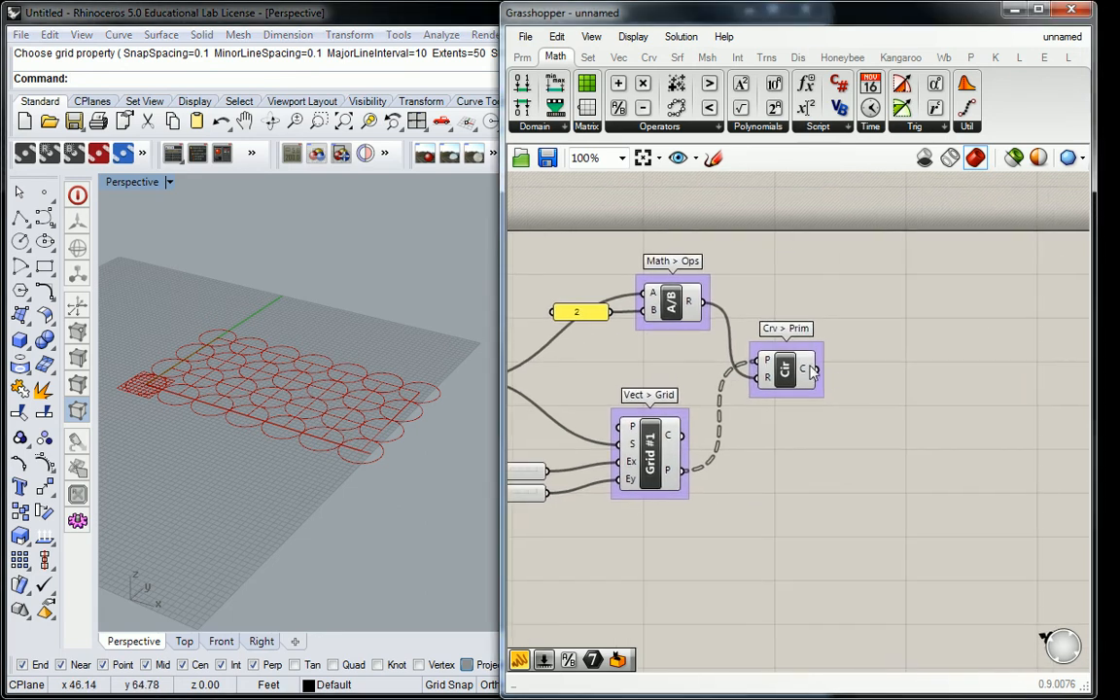
{"action": "mouse_move", "coordinate": [785, 369]}
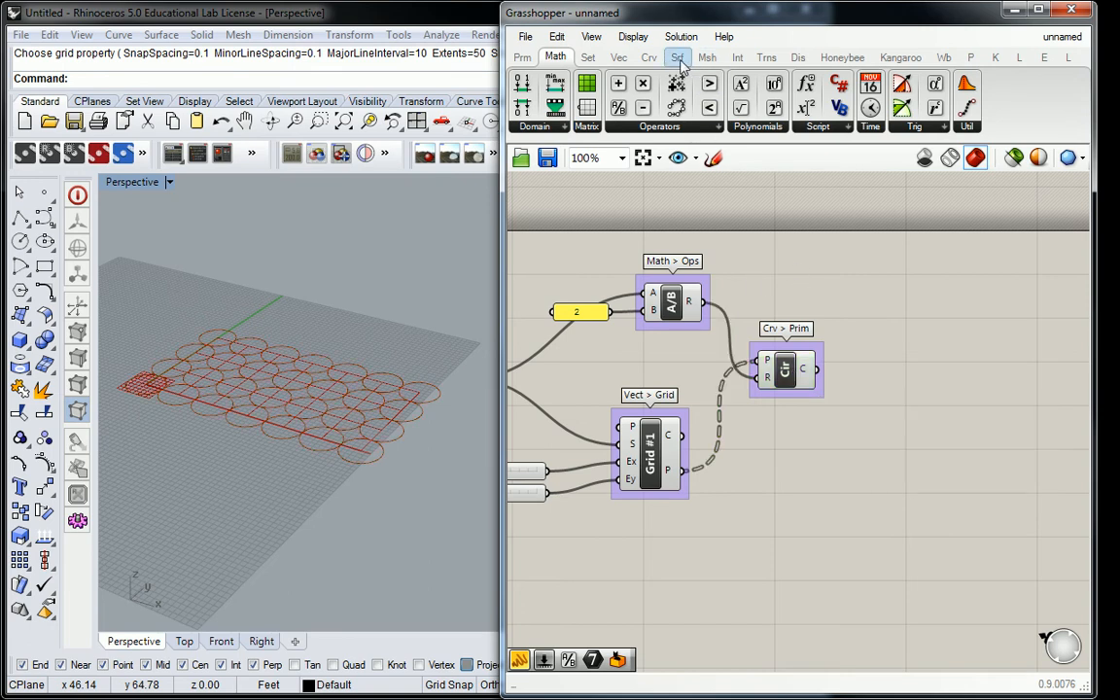
Step: Show the Freeform surface components, including Extrude, from the Srf tab
{"action": "left_click", "coordinate": [677, 56]}
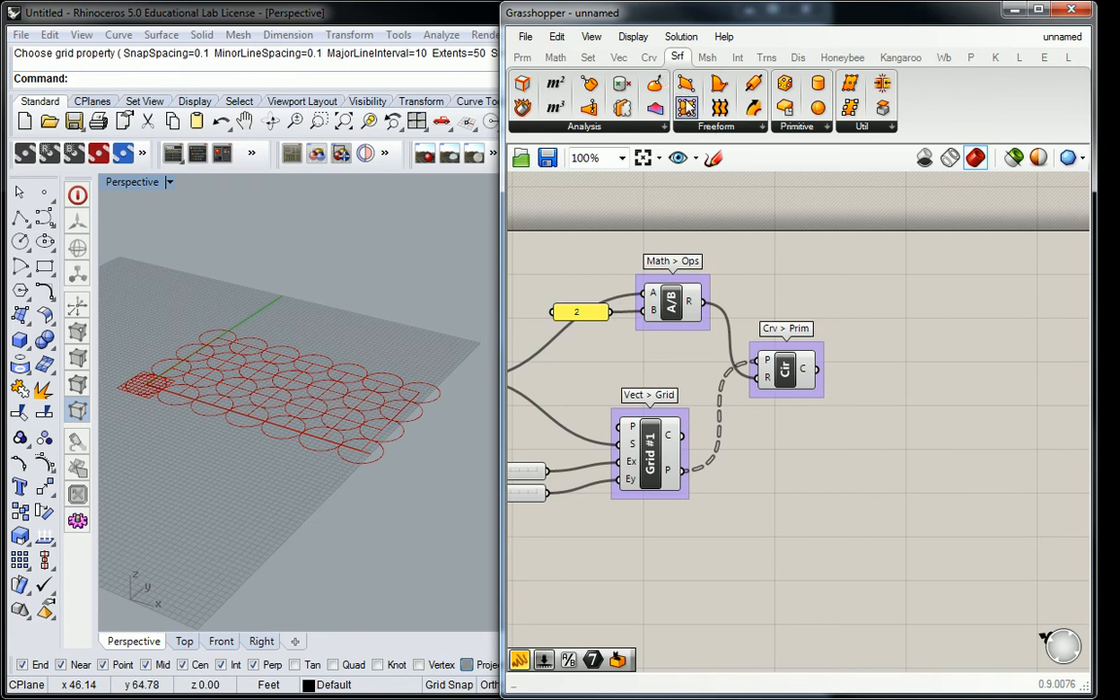
{"action": "left_click", "coordinate": [685, 107]}
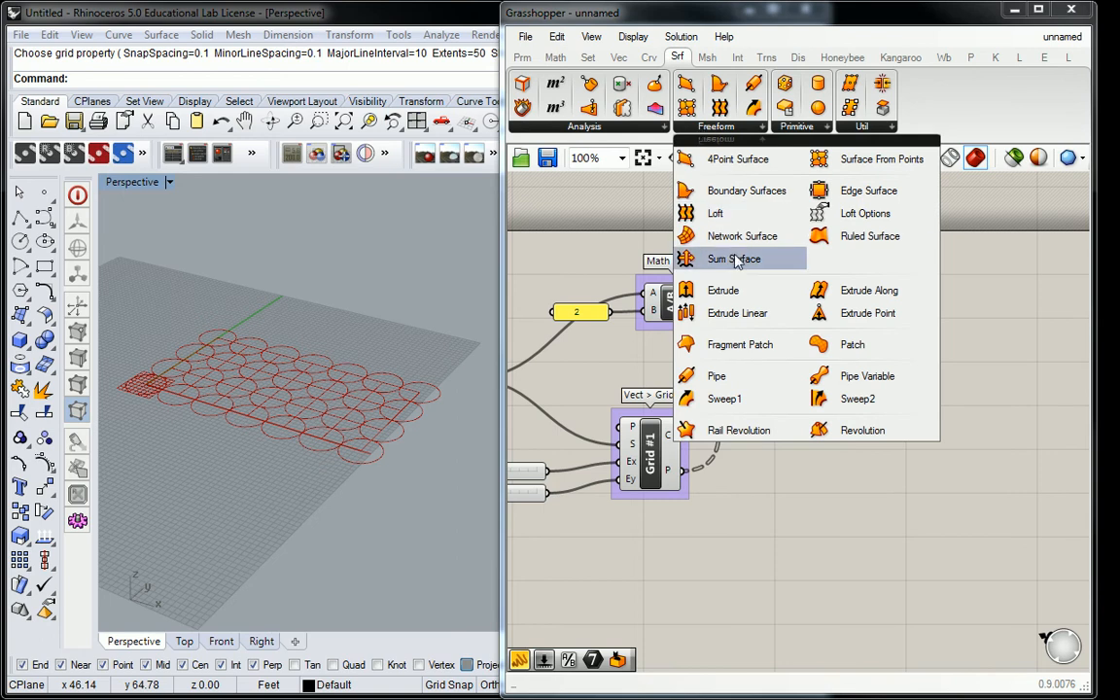
{"action": "mouse_move", "coordinate": [723, 289]}
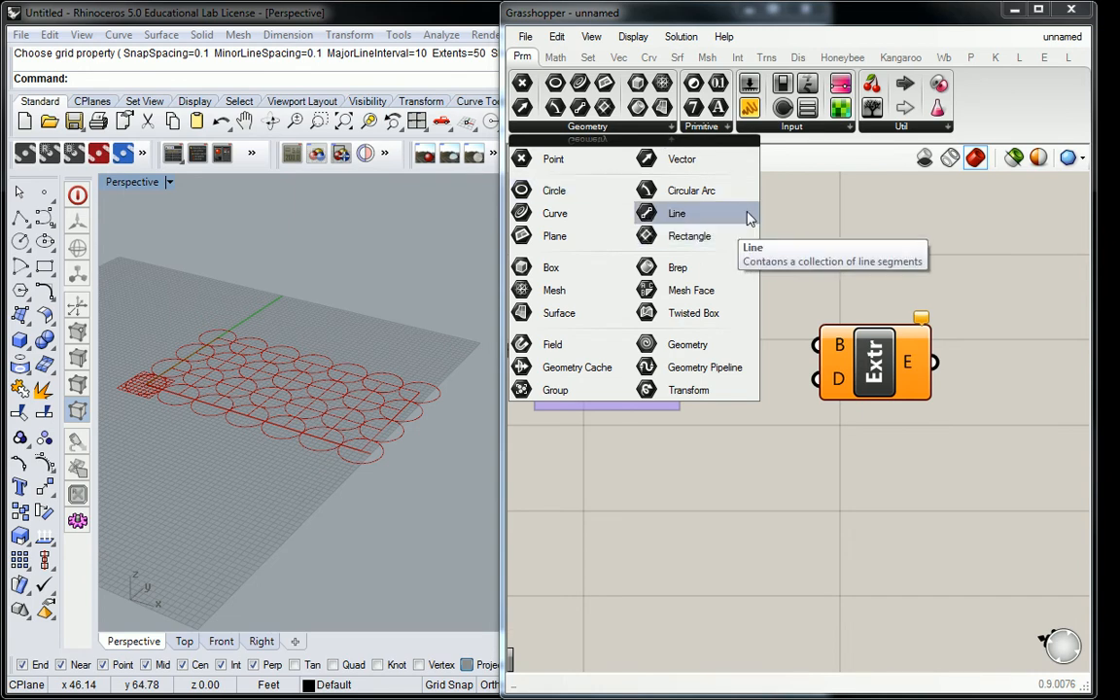
{"action": "mouse_move", "coordinate": [850, 161]}
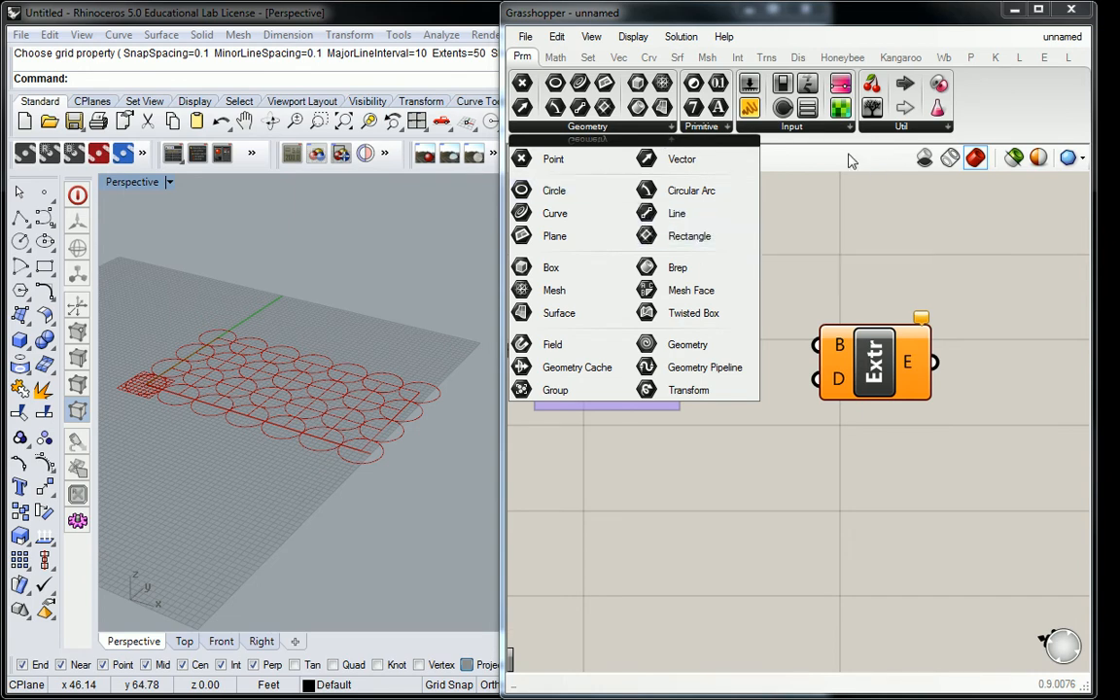
{"action": "mouse_move", "coordinate": [554, 213]}
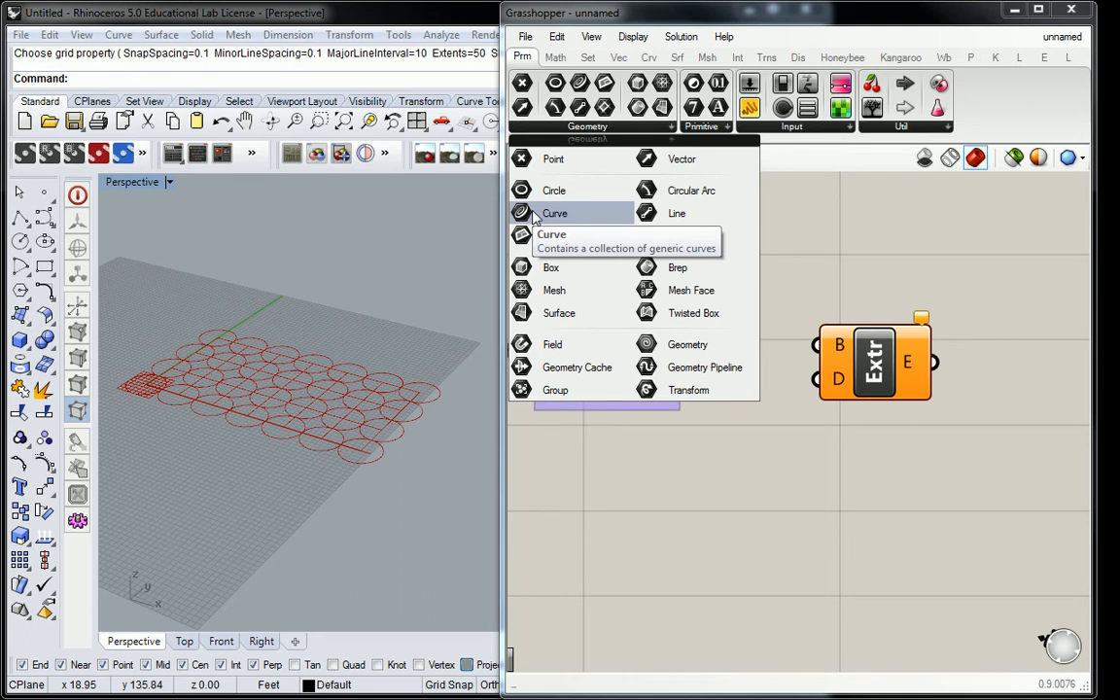
{"action": "mouse_move", "coordinate": [688, 345]}
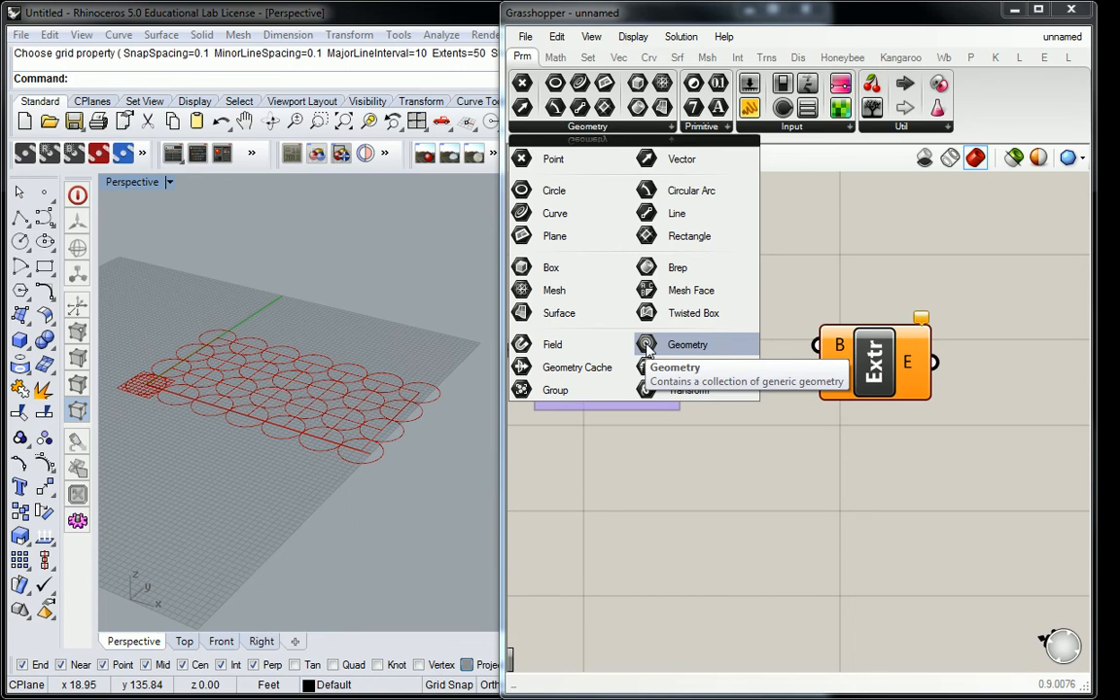
{"action": "mouse_move", "coordinate": [788, 240]}
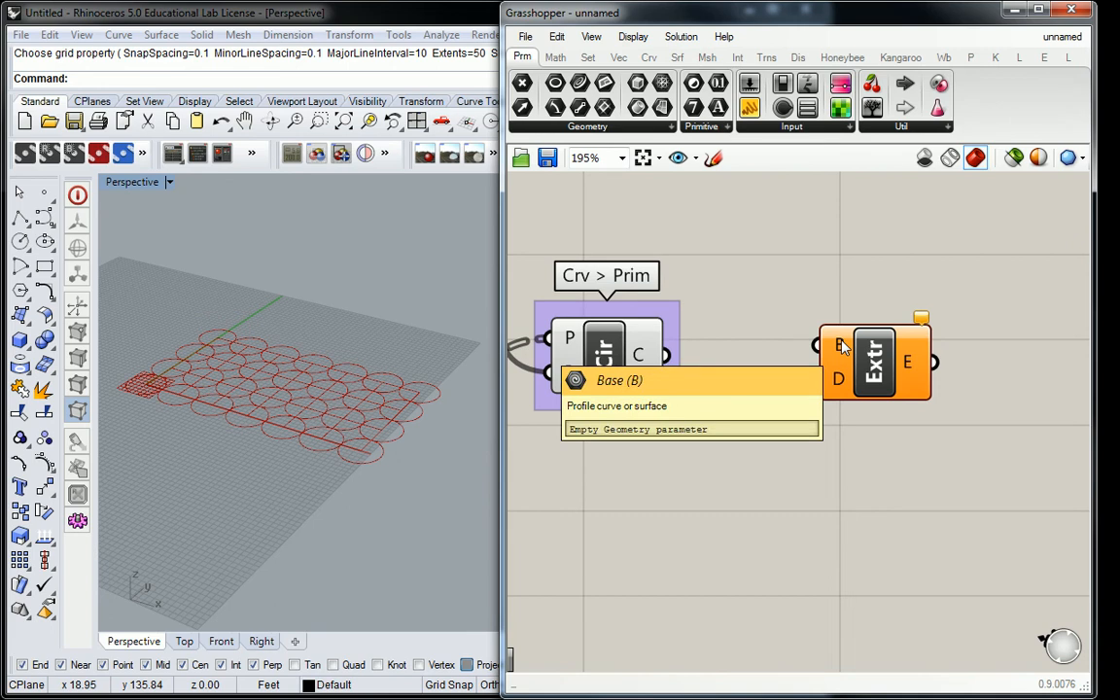
{"action": "mouse_move", "coordinate": [838, 345]}
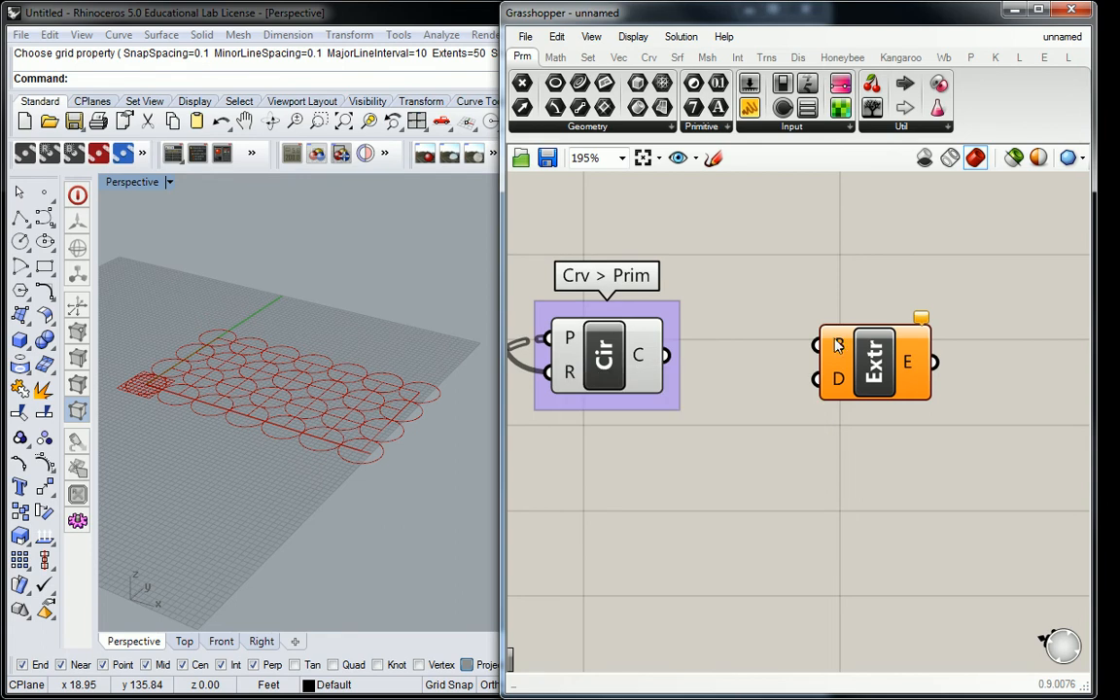
{"action": "mouse_move", "coordinate": [838, 381]}
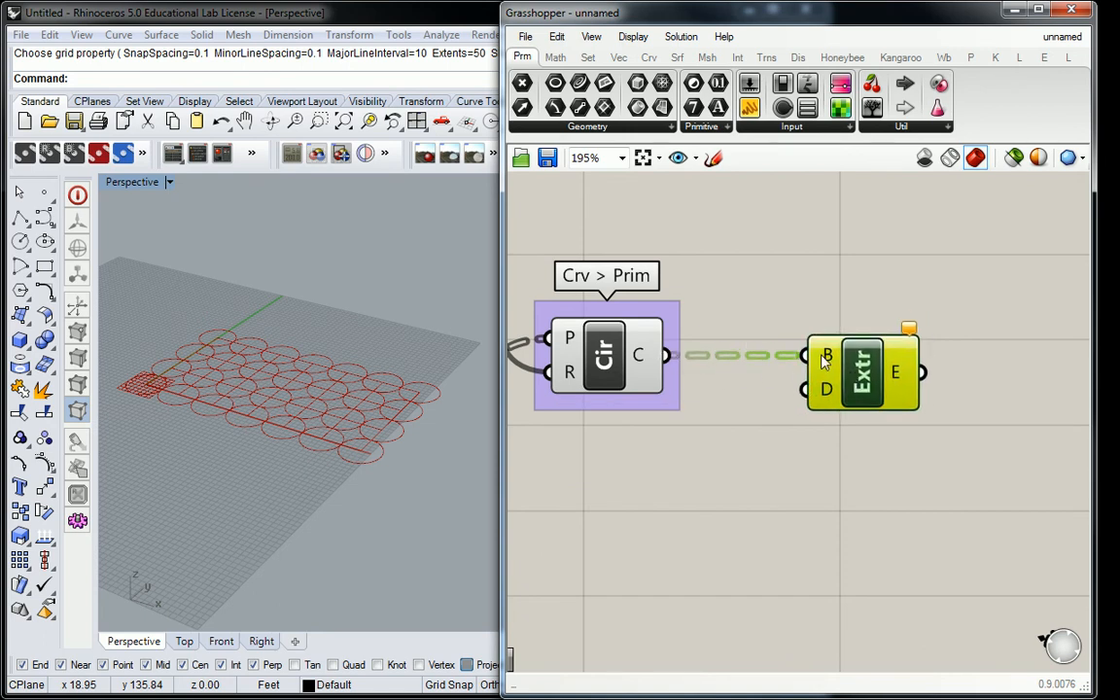
{"action": "mouse_move", "coordinate": [826, 389]}
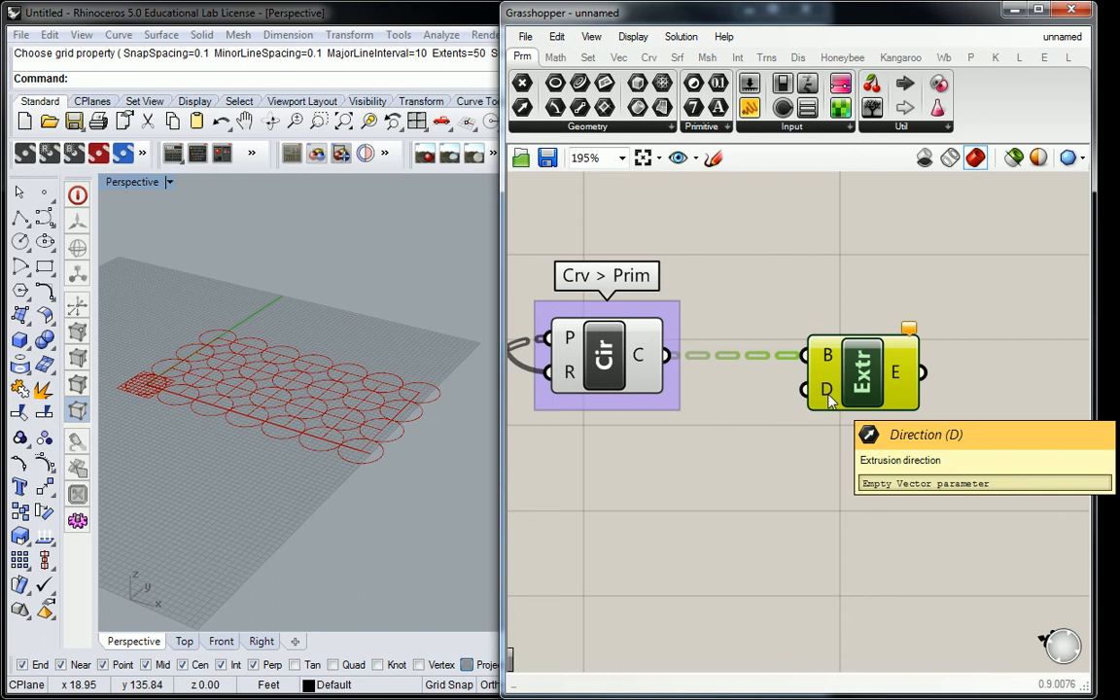
Step: Bring up the full list of Vector components to find Unit Z
{"action": "left_click", "coordinate": [618, 56]}
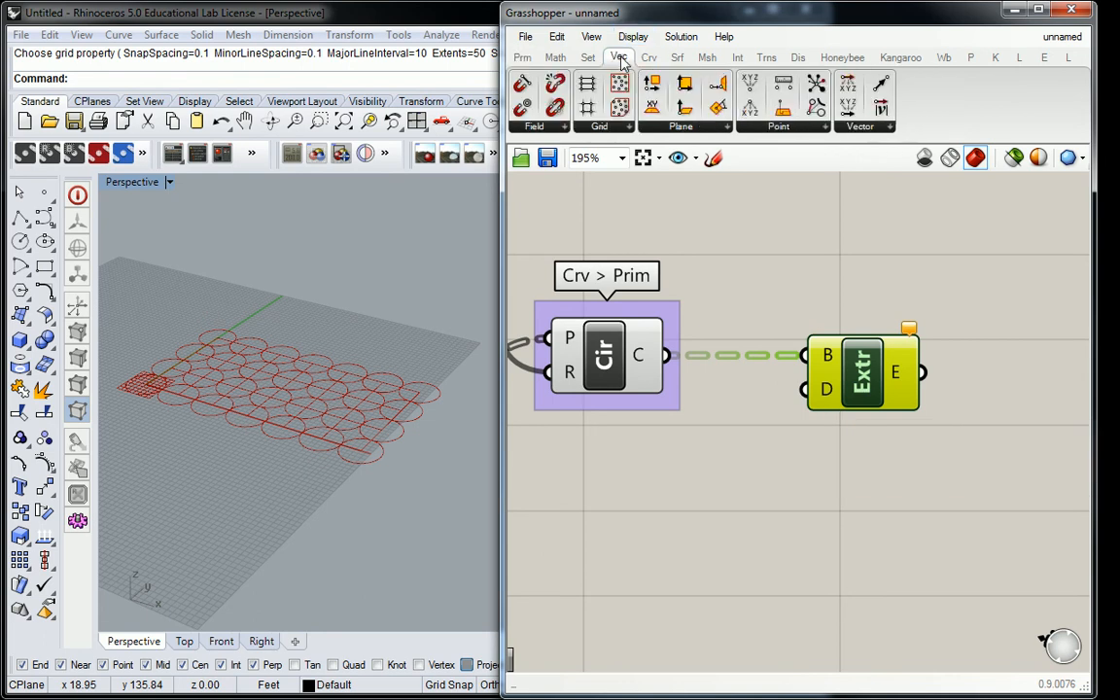
{"action": "mouse_move", "coordinate": [836, 131]}
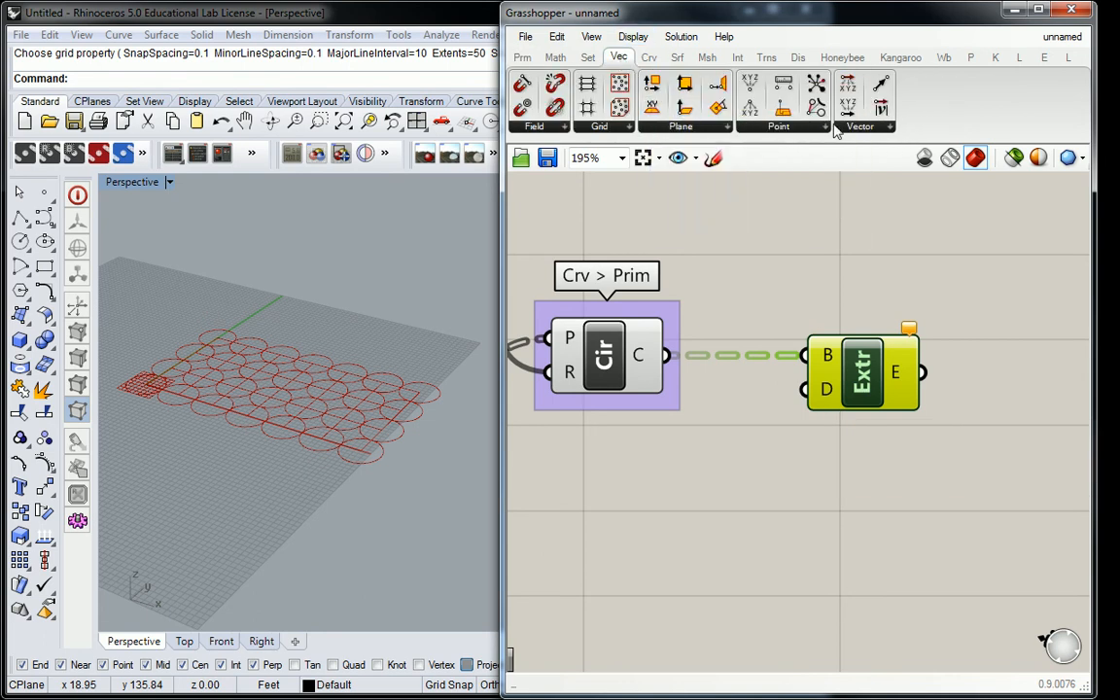
{"action": "left_click", "coordinate": [860, 127]}
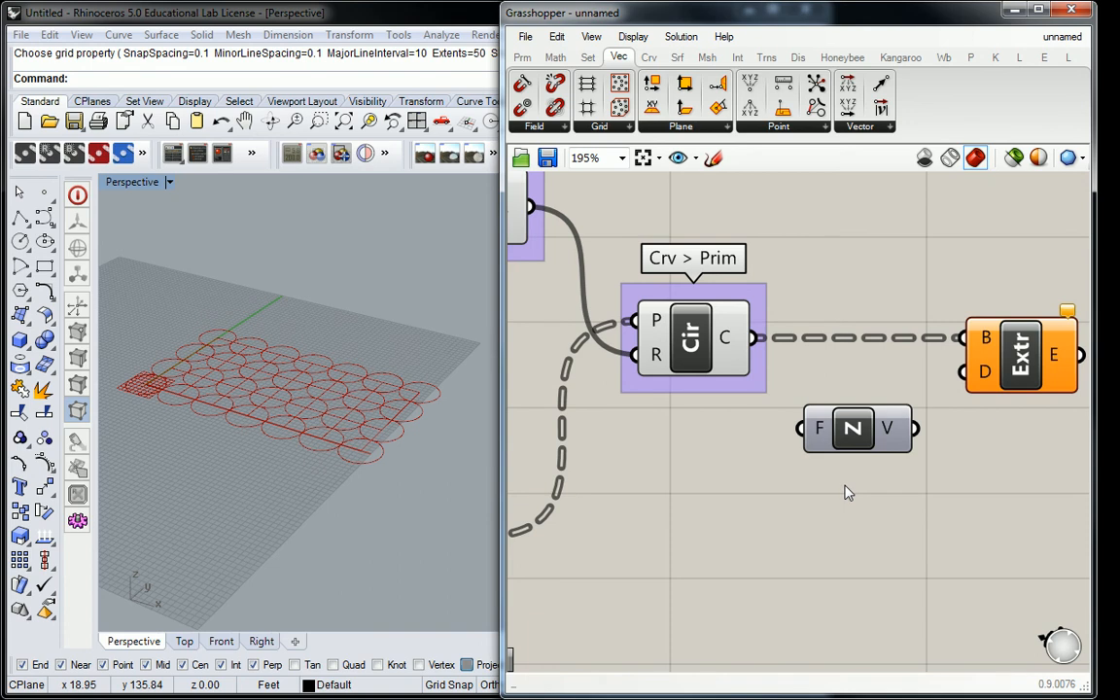
{"action": "mouse_move", "coordinate": [887, 427]}
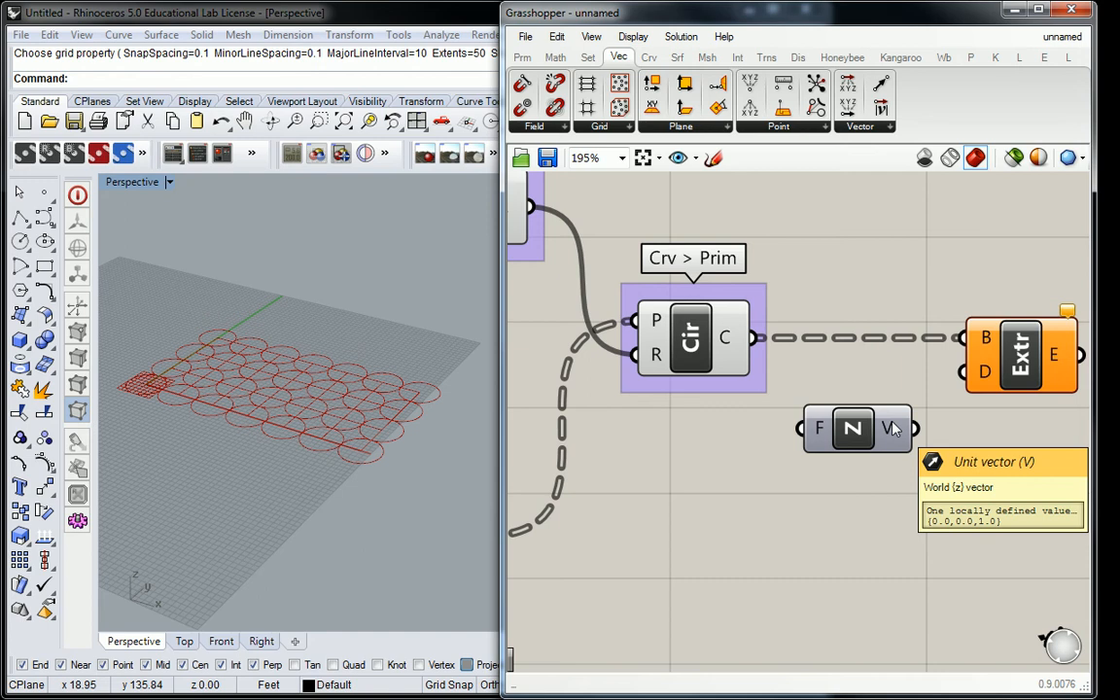
{"action": "mouse_move", "coordinate": [805, 407]}
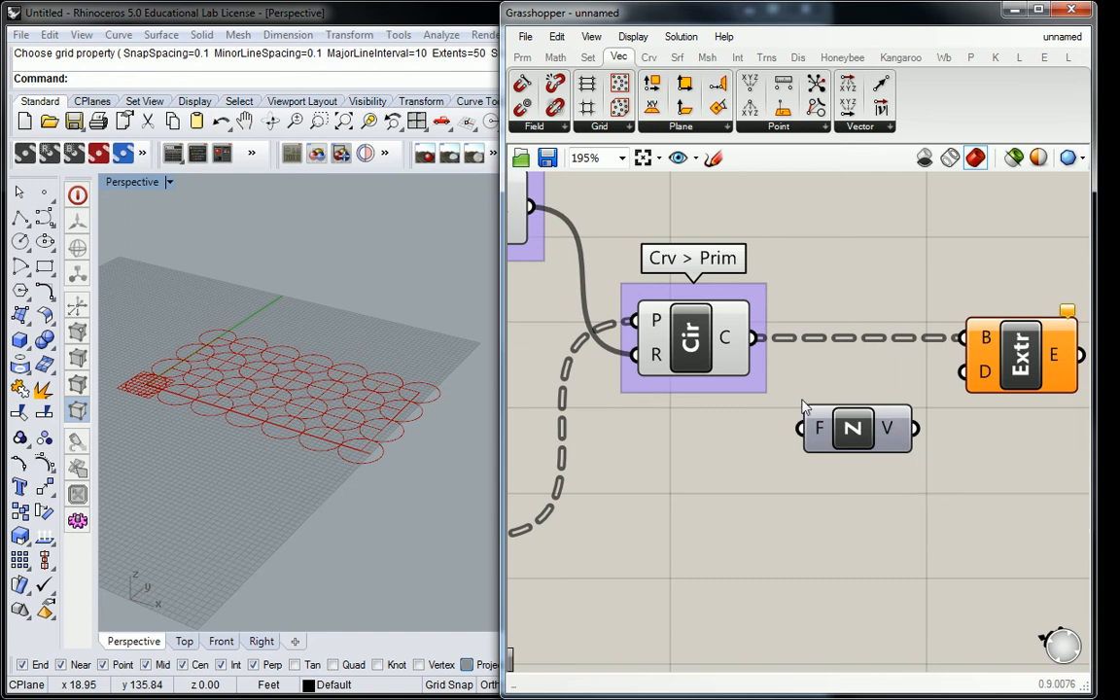
{"action": "mouse_move", "coordinate": [818, 429]}
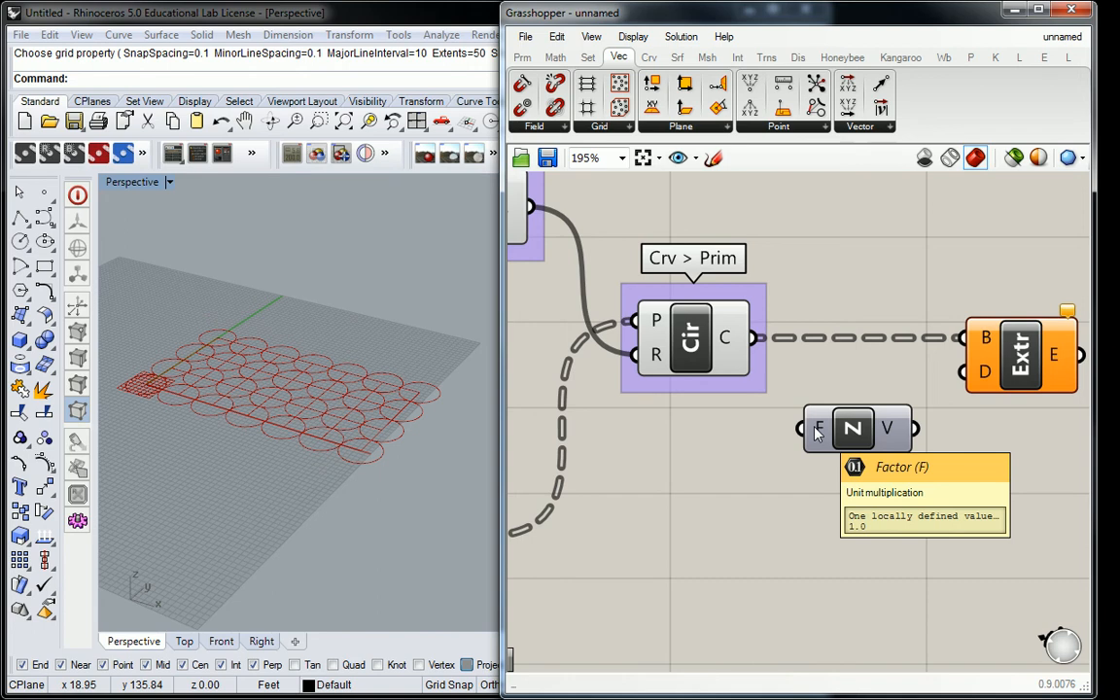
{"action": "mouse_move", "coordinate": [821, 431]}
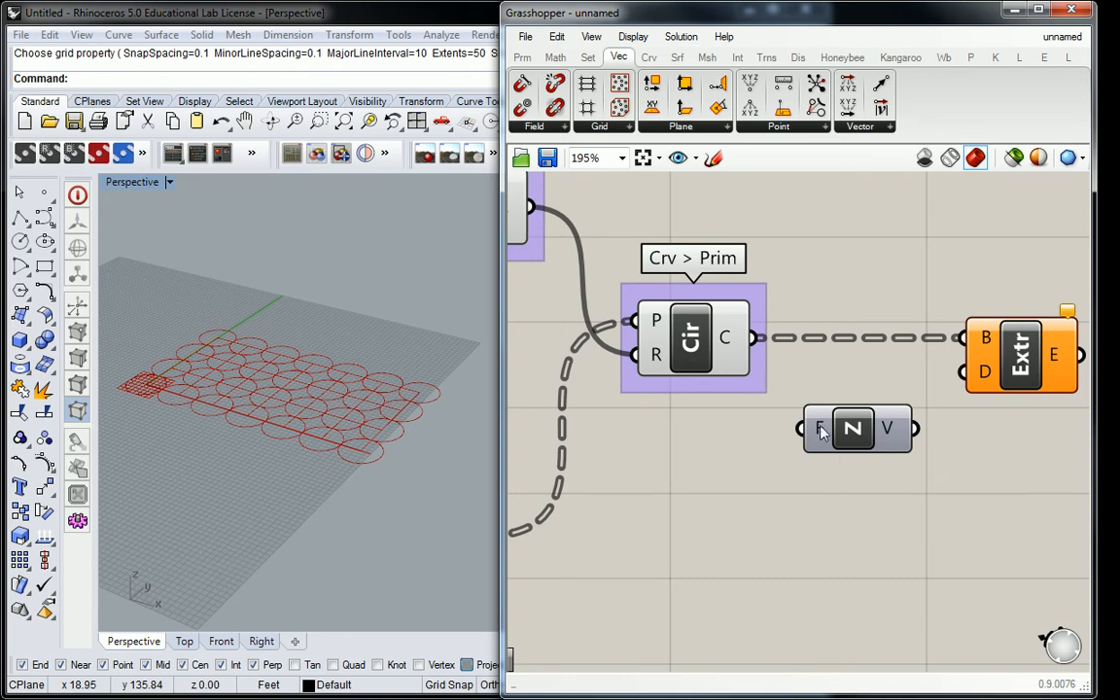
{"action": "mouse_move", "coordinate": [819, 428]}
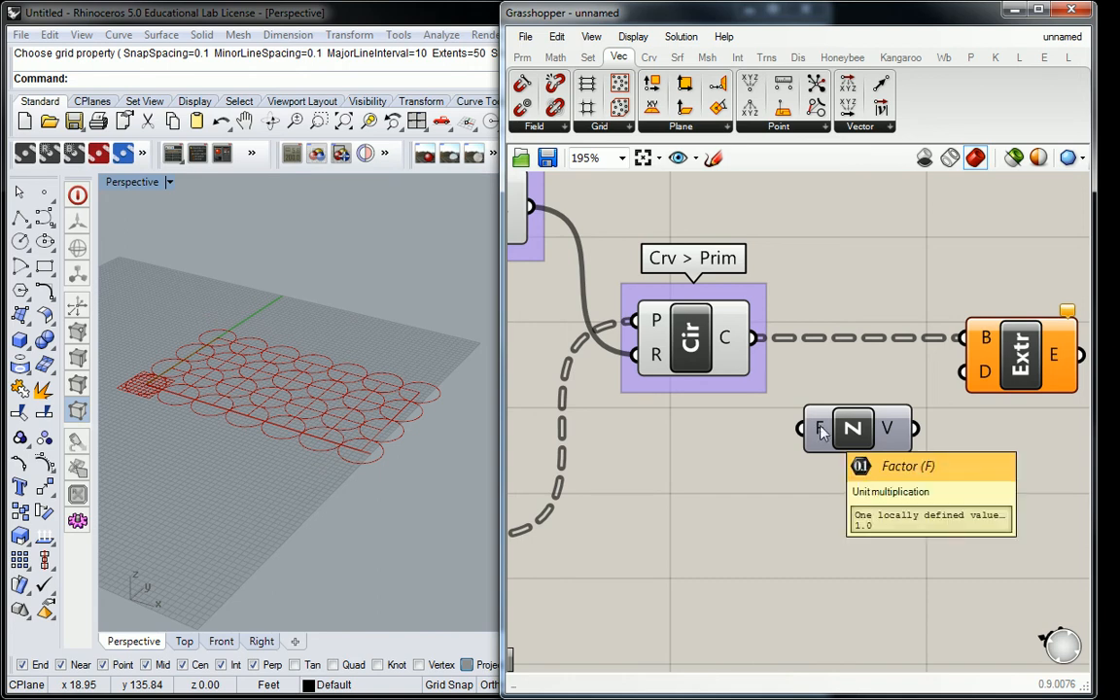
{"action": "mouse_move", "coordinate": [929, 433]}
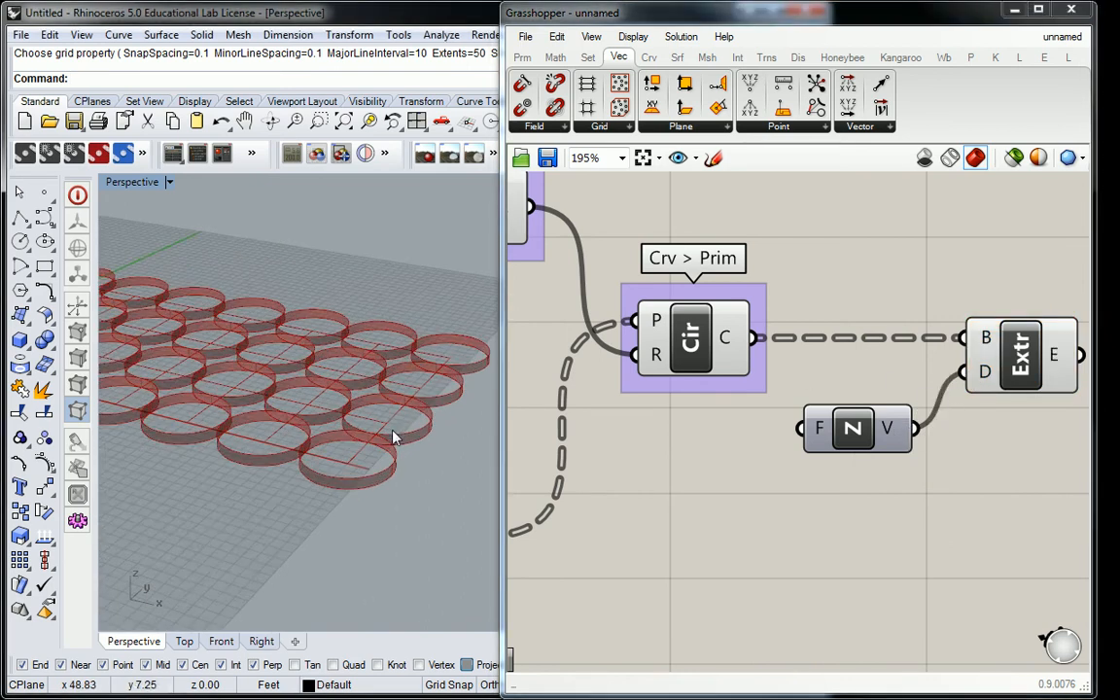
{"action": "left_click_drag", "start_coordinate": [389, 437], "coordinate": [234, 379]}
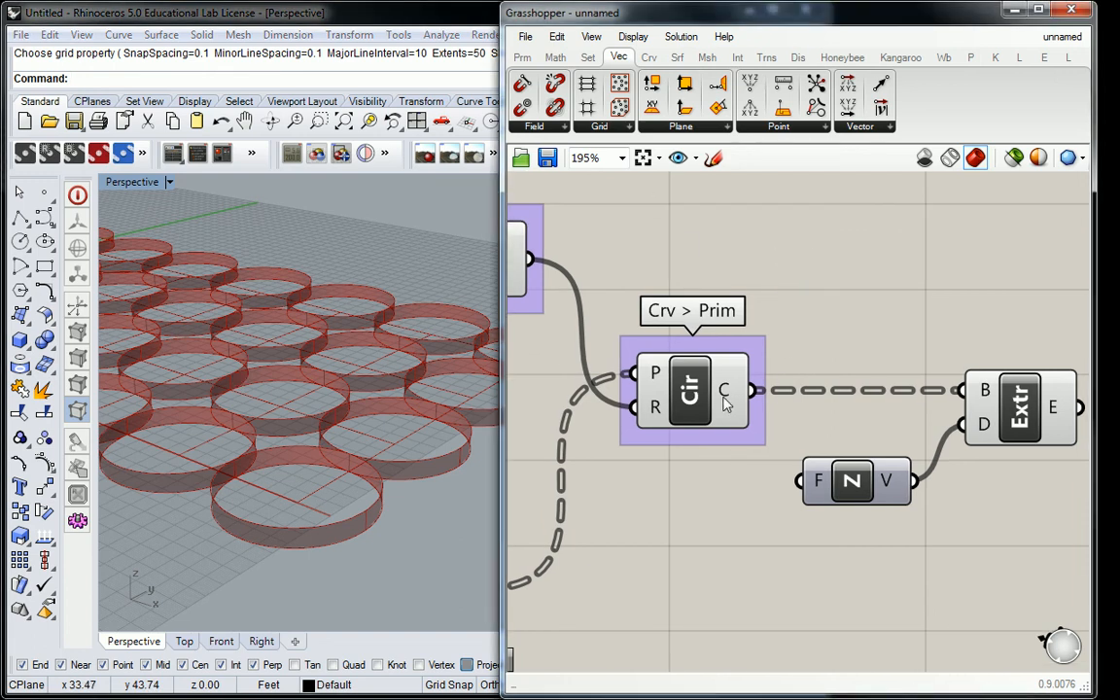
{"action": "mouse_move", "coordinate": [726, 394]}
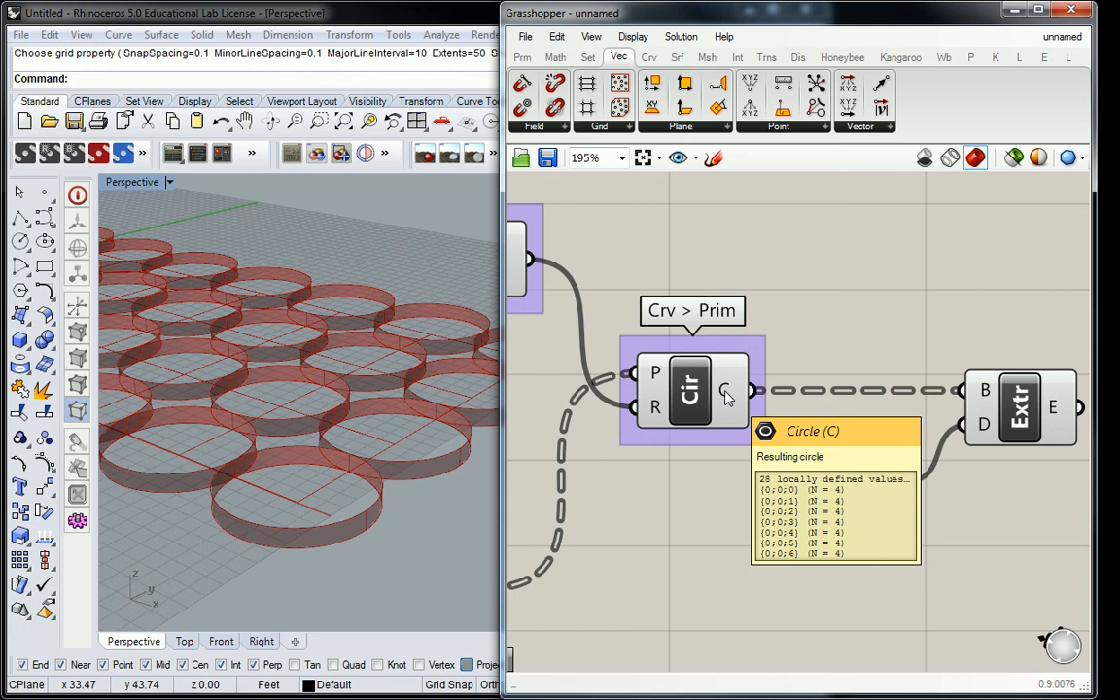
{"action": "left_click", "coordinate": [522, 56]}
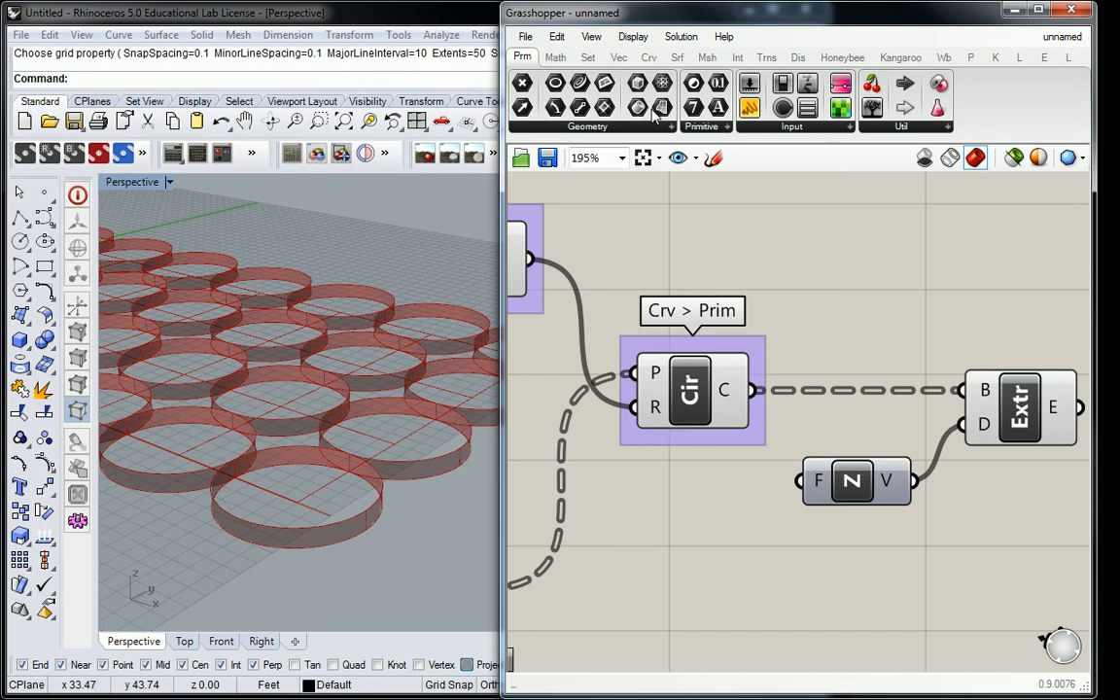
{"action": "mouse_move", "coordinate": [662, 108]}
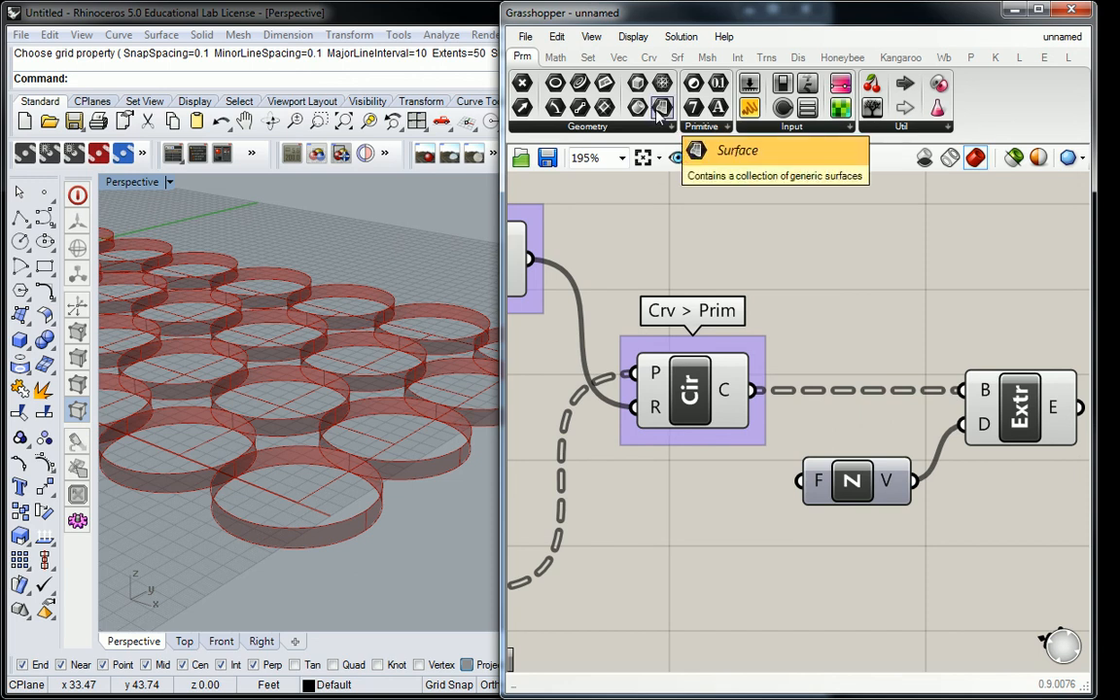
Step: Add a Surface parameter between Circle and Extrude and select it for grouping
{"action": "left_click", "coordinate": [663, 108]}
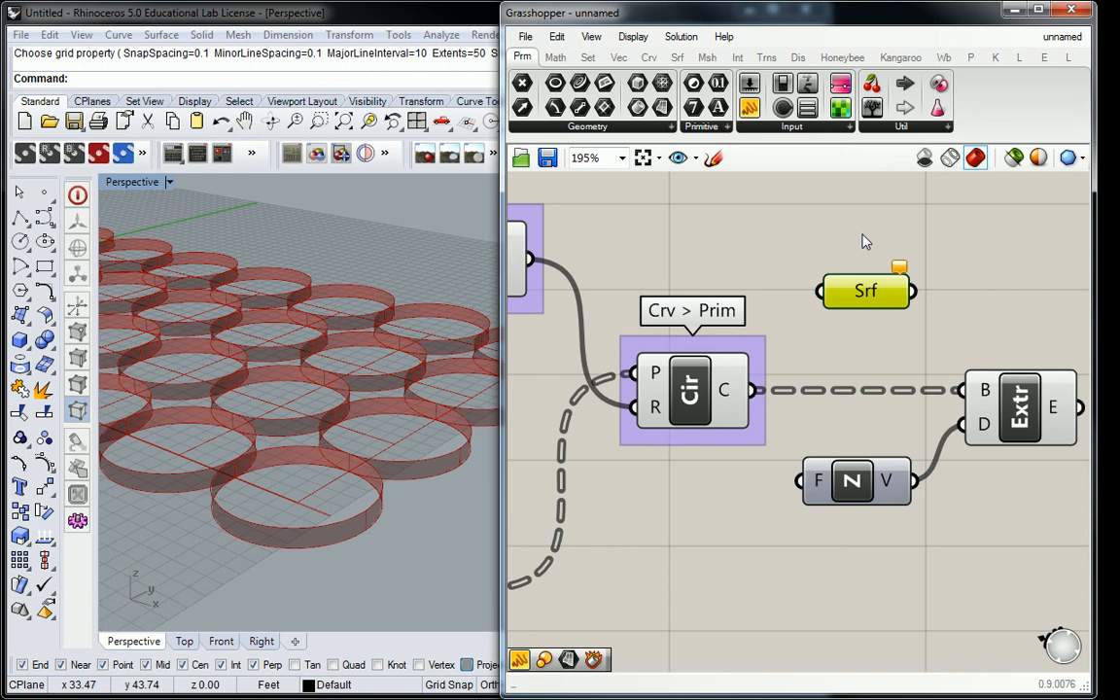
{"action": "mouse_move", "coordinate": [729, 390]}
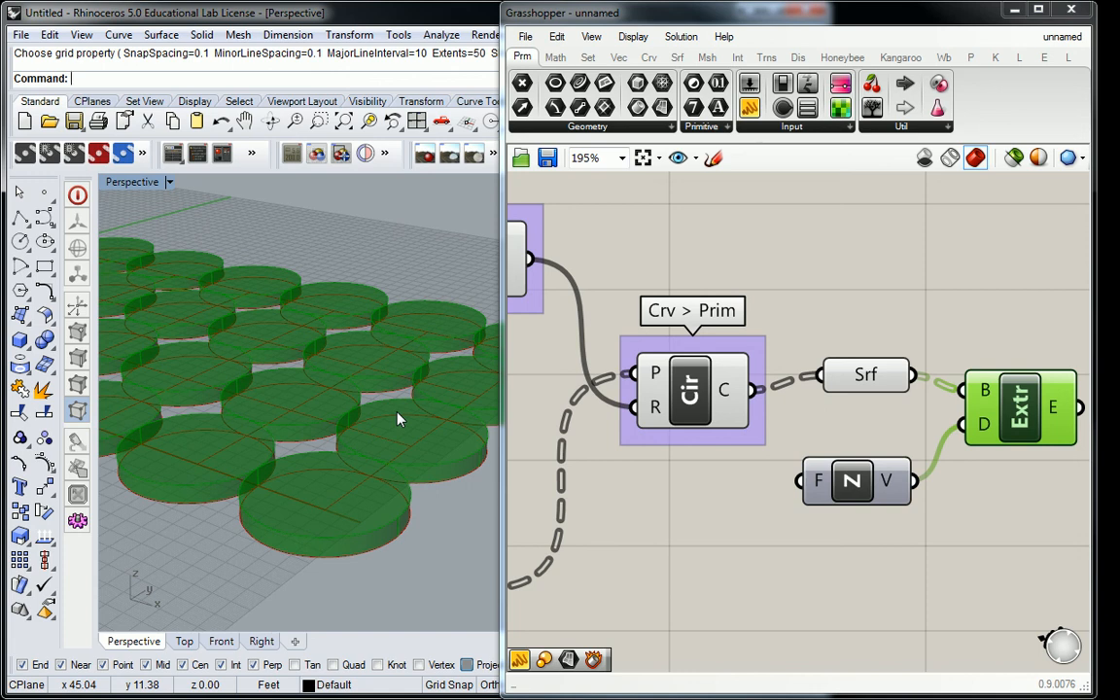
{"action": "left_click", "coordinate": [864, 374]}
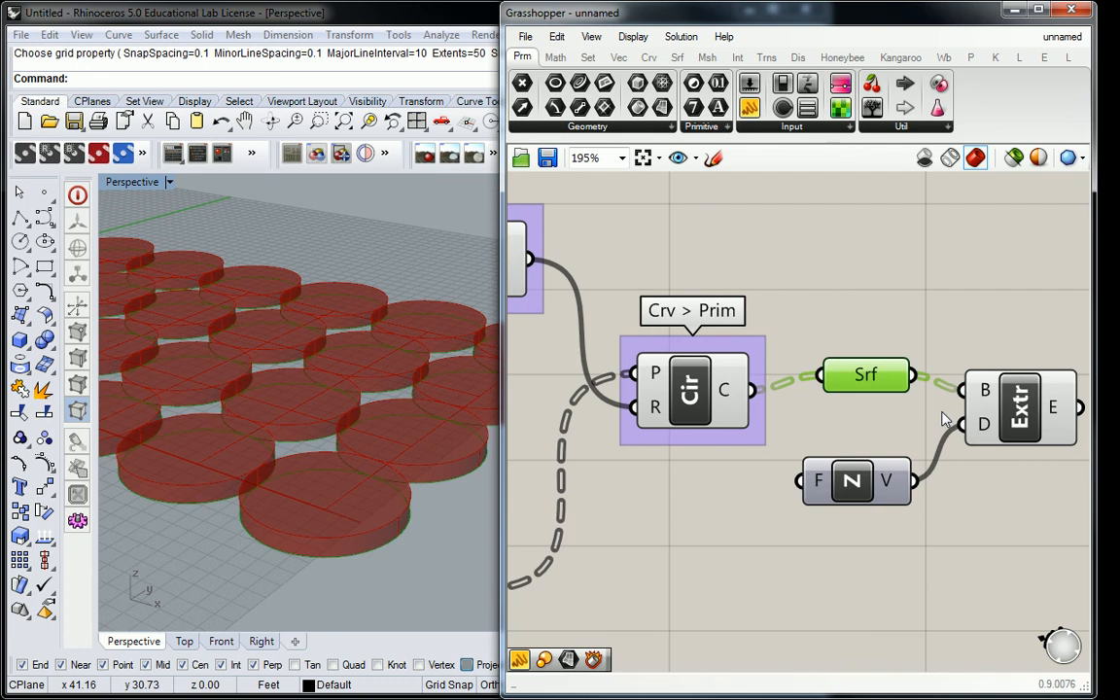
{"action": "mouse_move", "coordinate": [677, 162]}
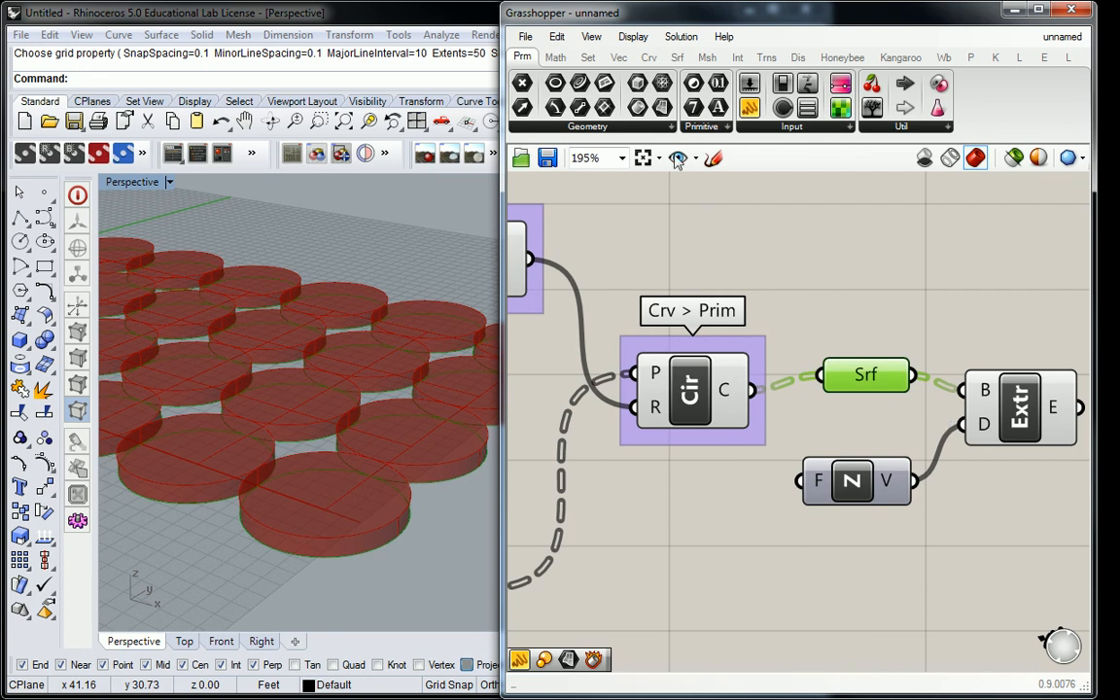
{"action": "mouse_move", "coordinate": [936, 357]}
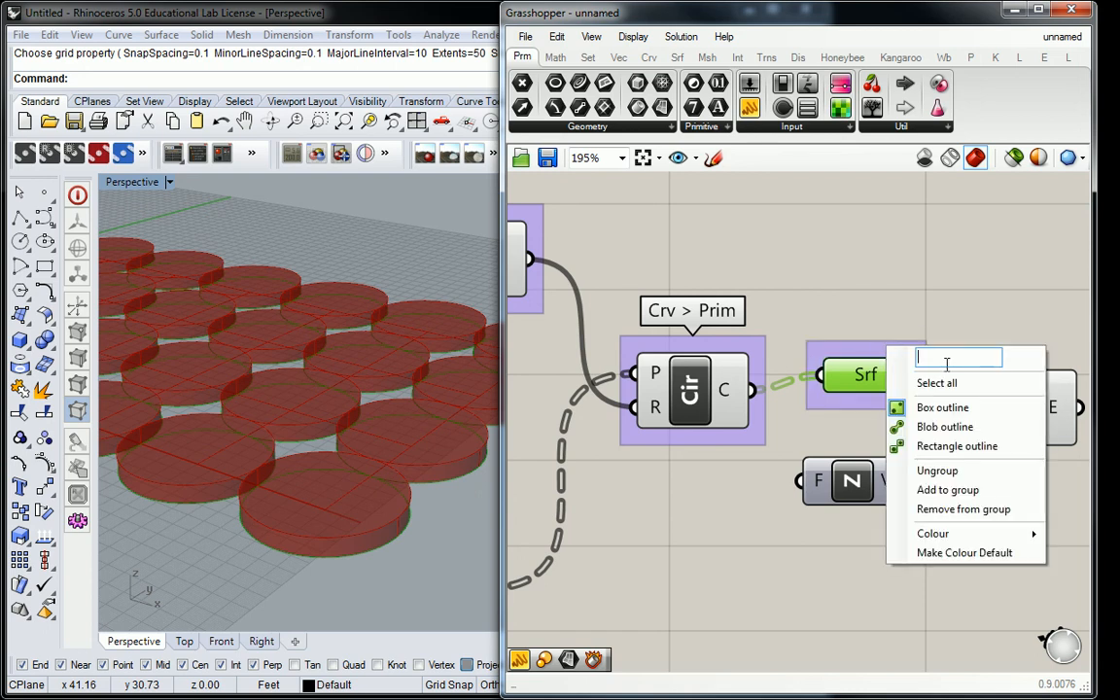
Step: Name the Surface group 'Param > Geom' and the Extrude group 'Srf > Frm'
{"action": "type", "text": "Param > Geom"}
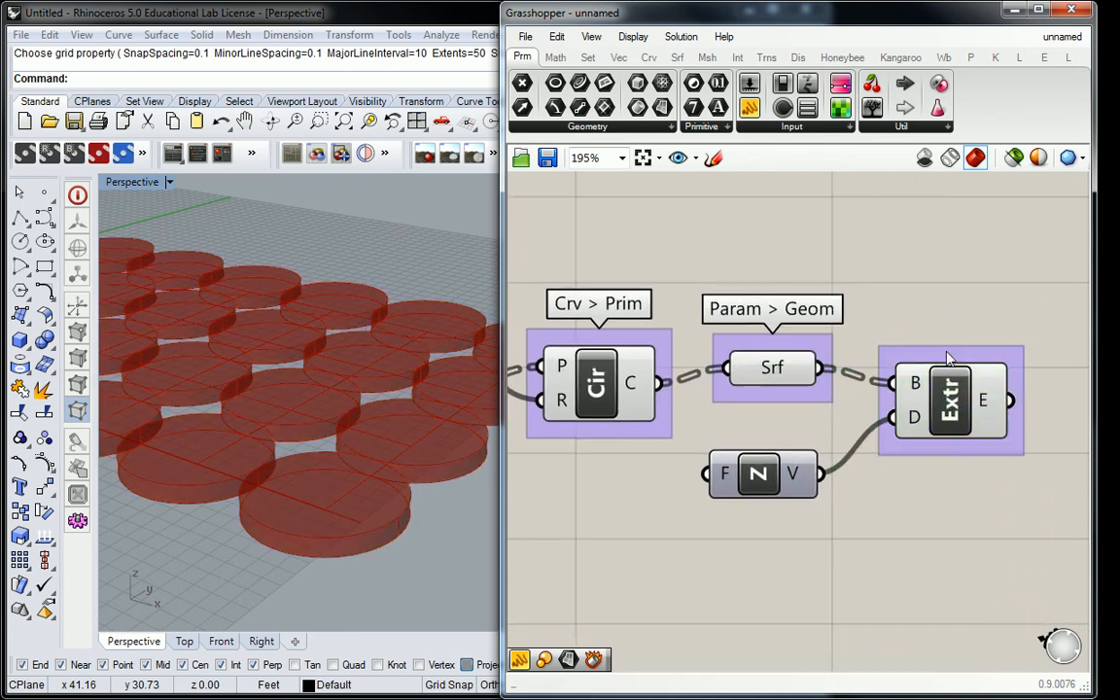
{"action": "left_click", "coordinate": [677, 57]}
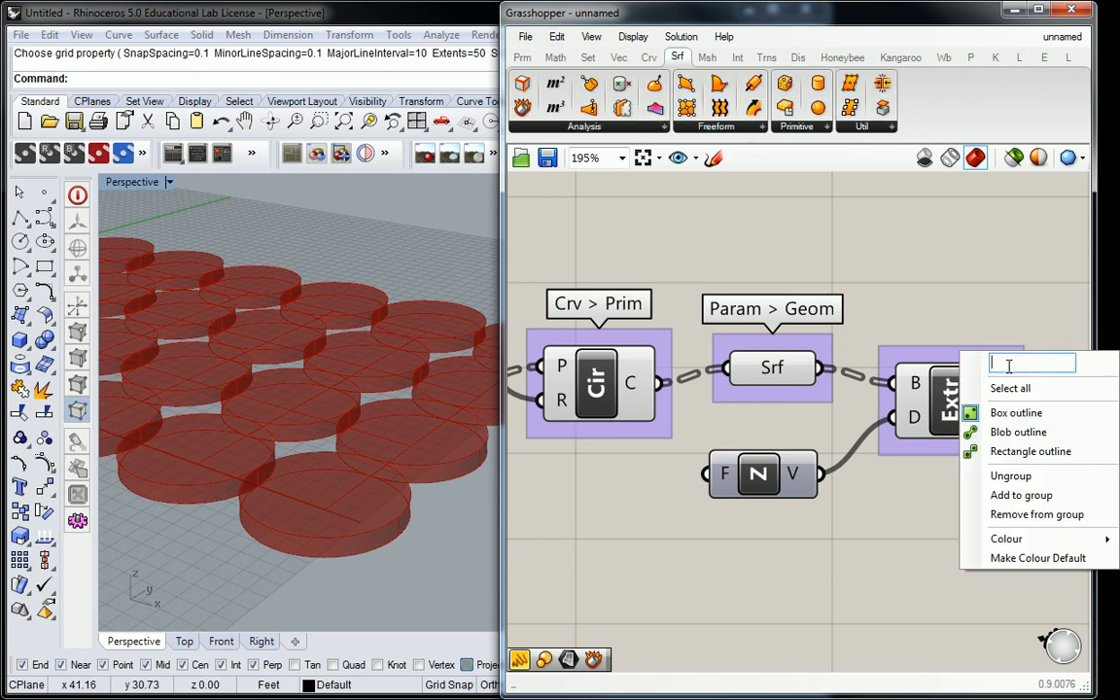
{"action": "type", "text": "Srf > Frm"}
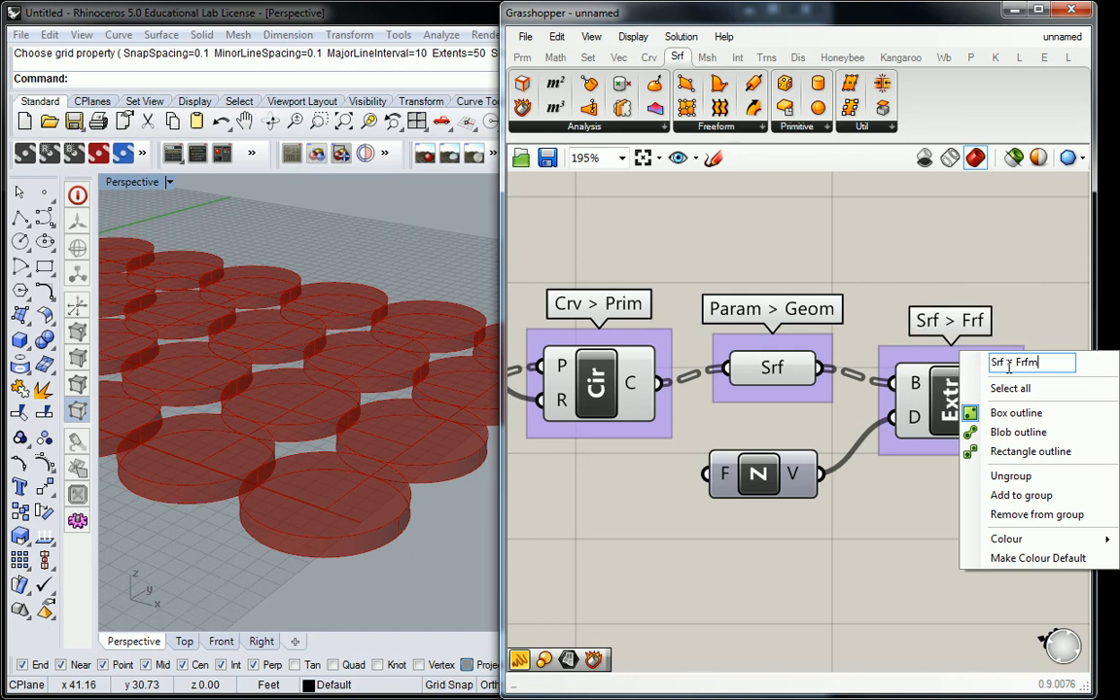